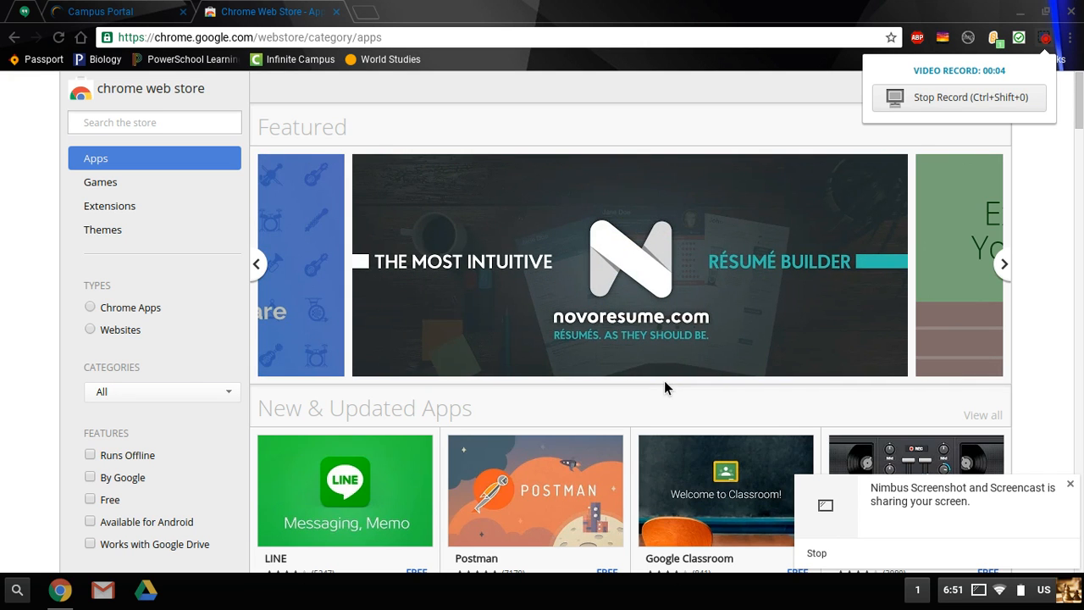
mouse_move(640, 285)
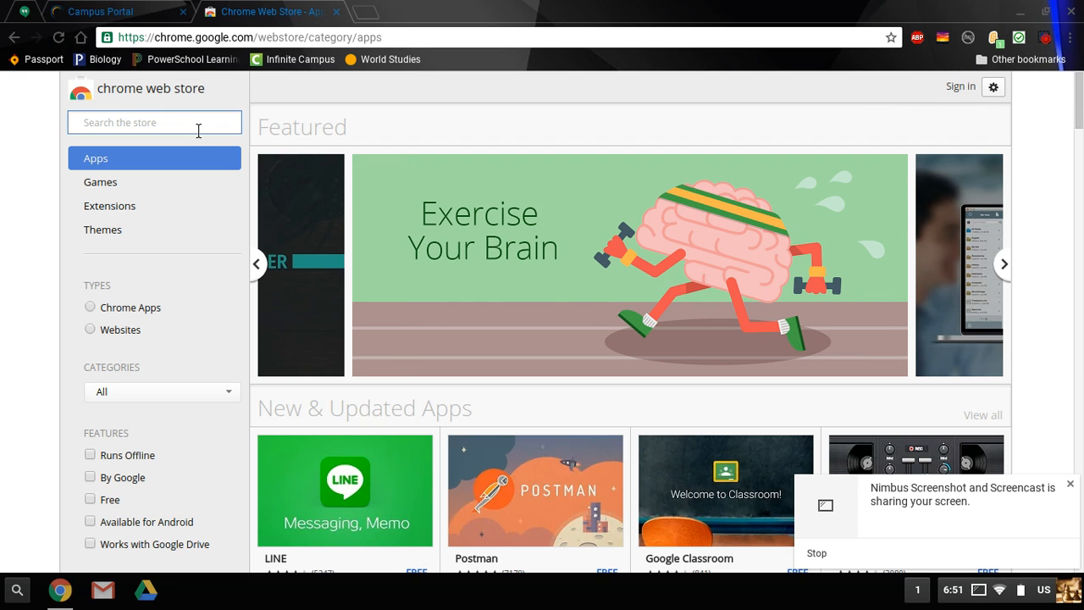
Search the Chrome Web Store for 'vba-m' and open the VBA-M emulator listing
type("vba-m")
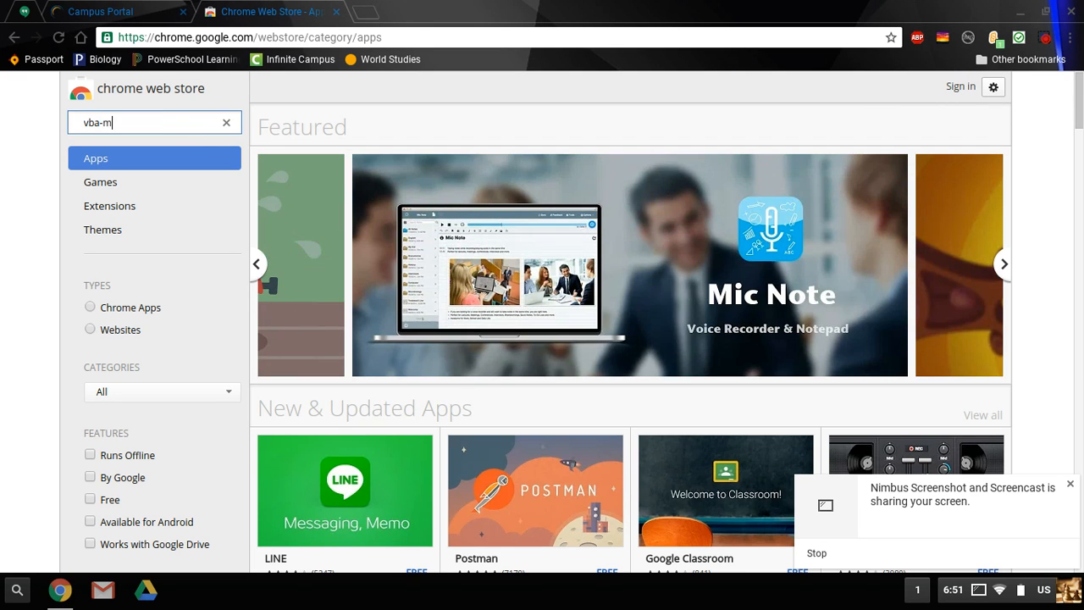
key("Enter")
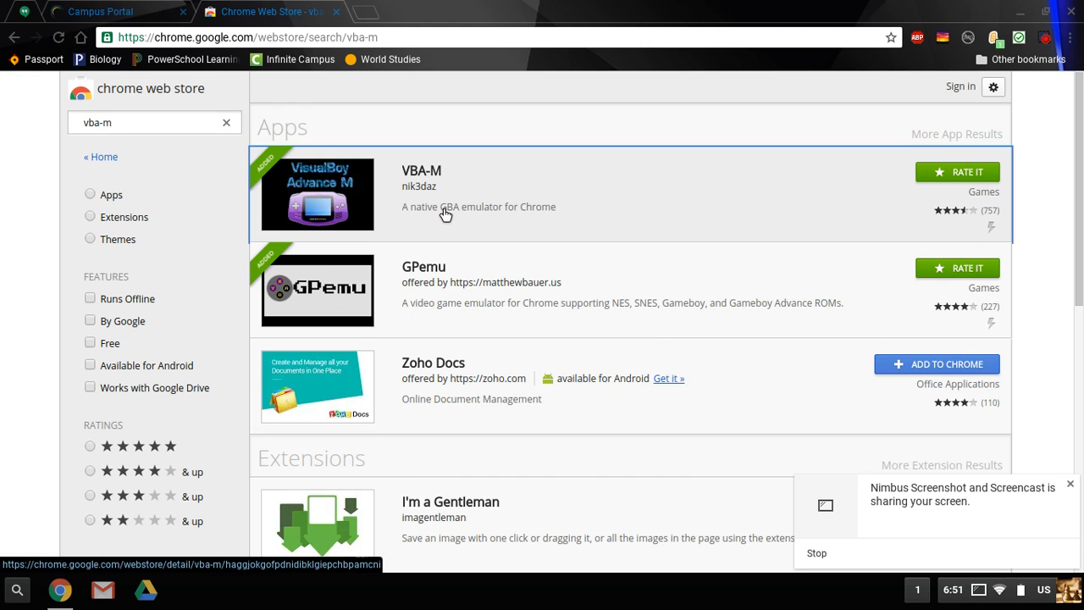
left_click(420, 169)
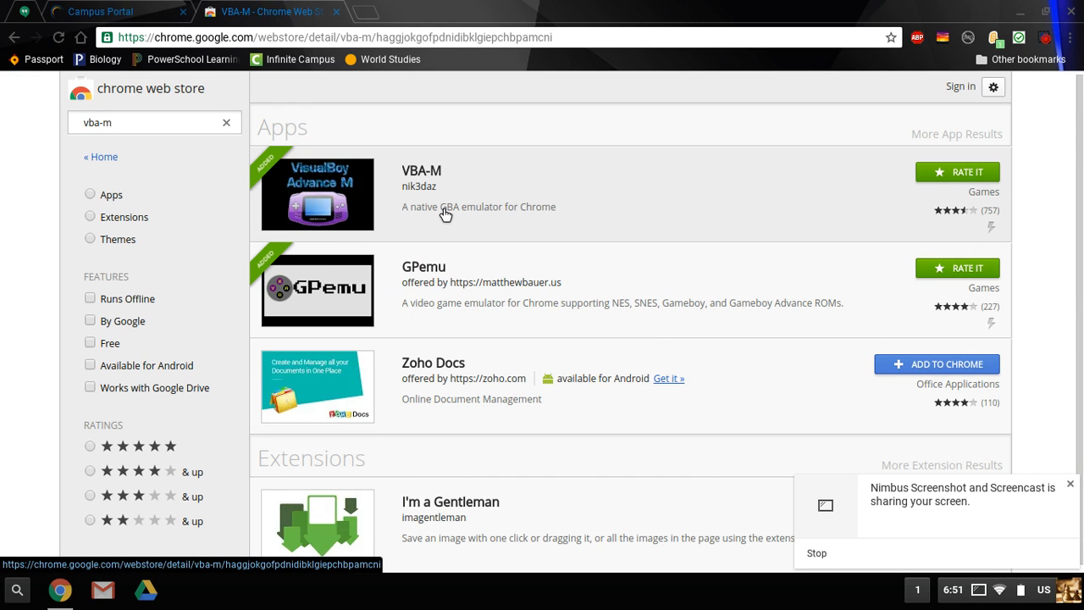
left_click(420, 170)
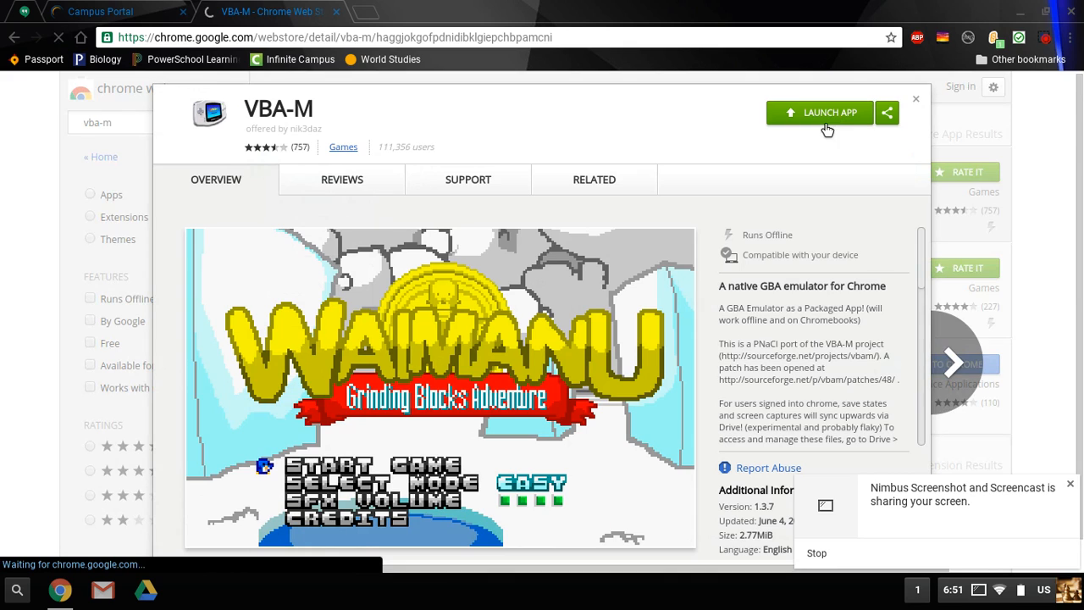
mouse_move(786, 137)
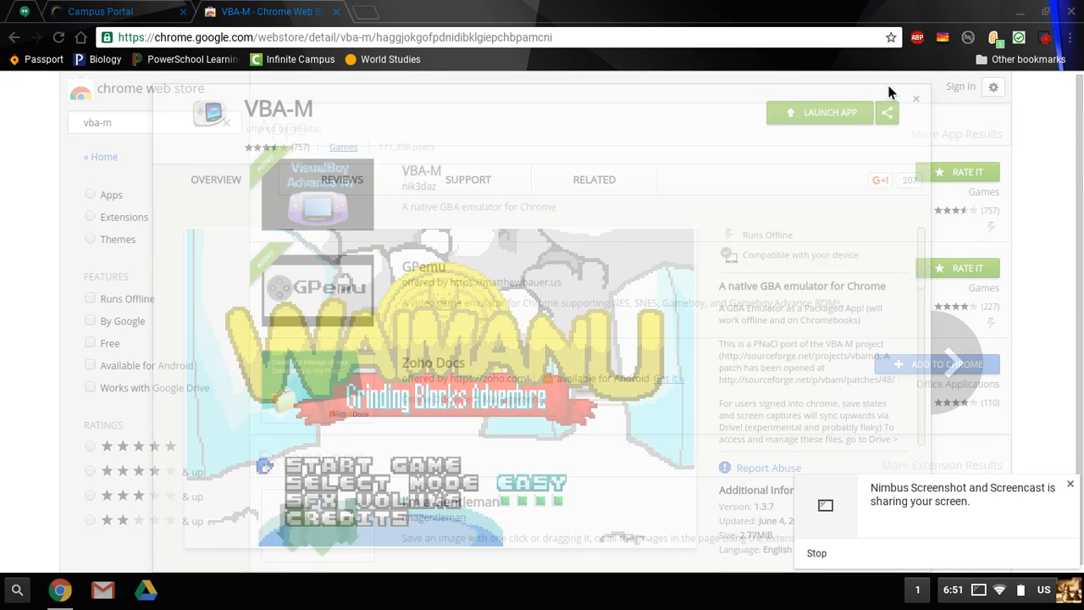
Go to loveroms.com and choose the Gameboy Advance ROMs category
type("loveroms.com")
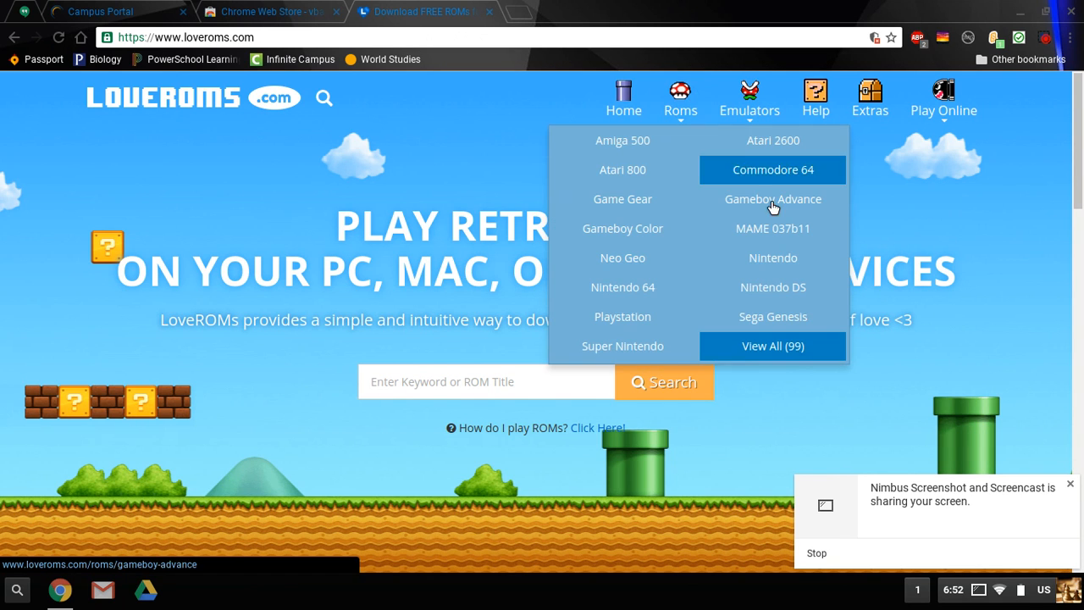
left_click(773, 198)
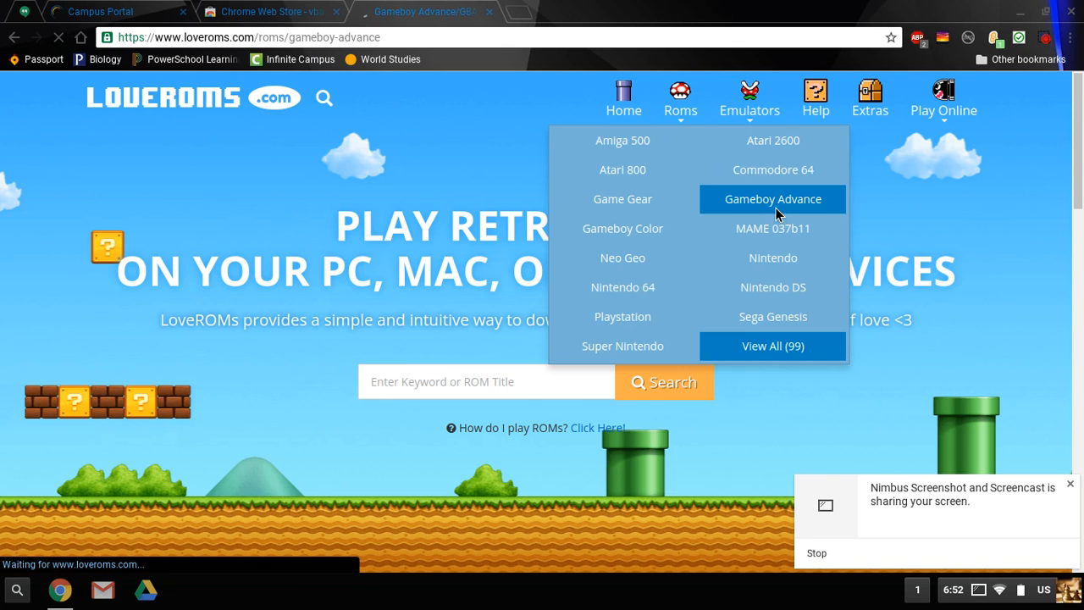
left_click(772, 199)
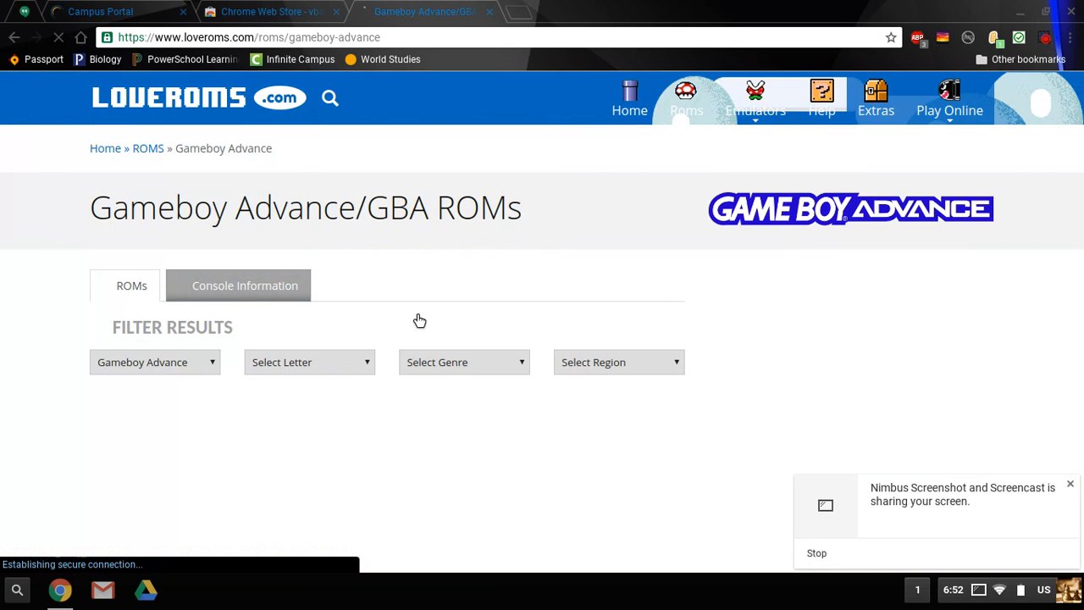
Sort the Gameboy Advance list by downloads so Pokemon - Fire Red Version (V1.1) ranks first
scroll("down", 3)
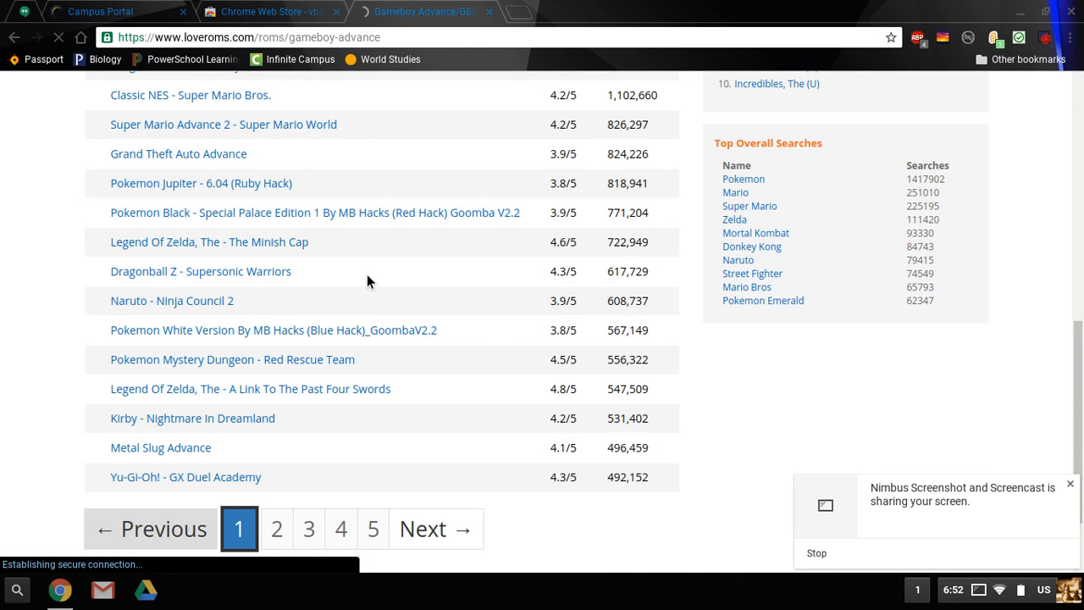
scroll("up", 3)
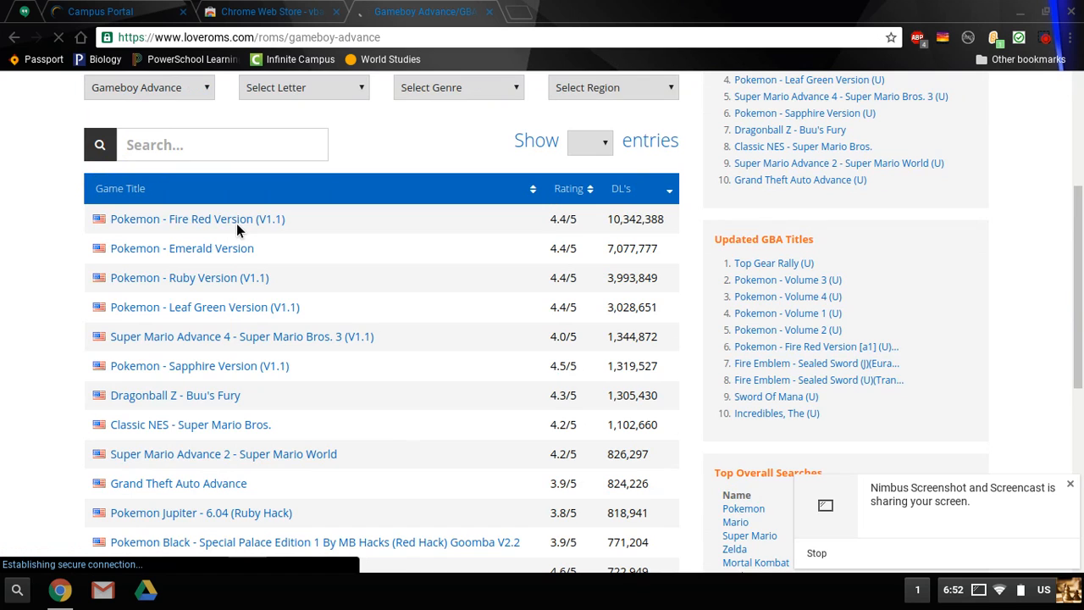
left_click(200, 512)
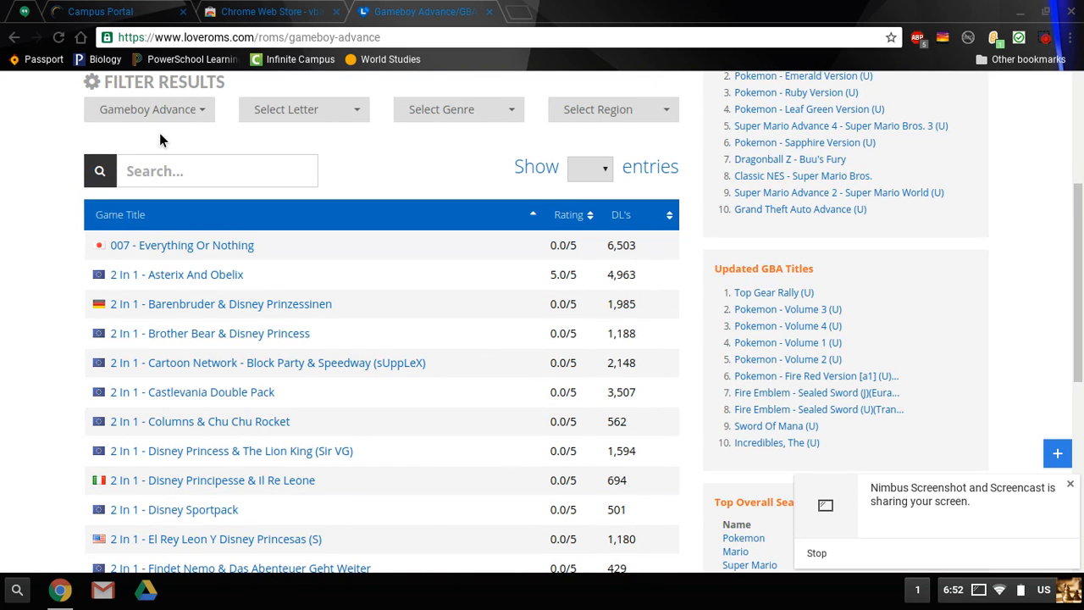
mouse_move(24, 49)
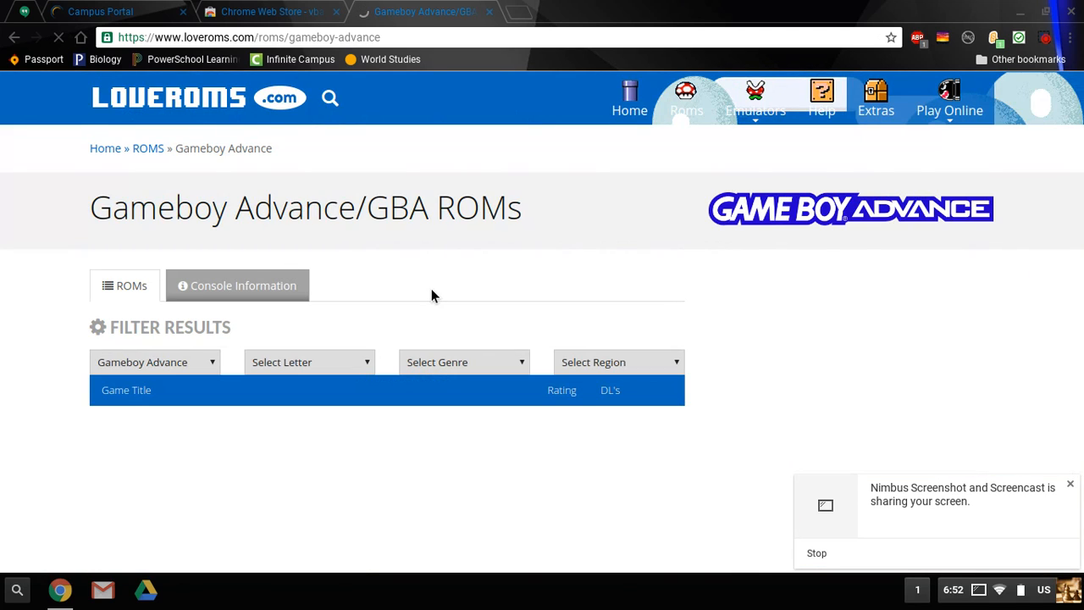
scroll("down", 3)
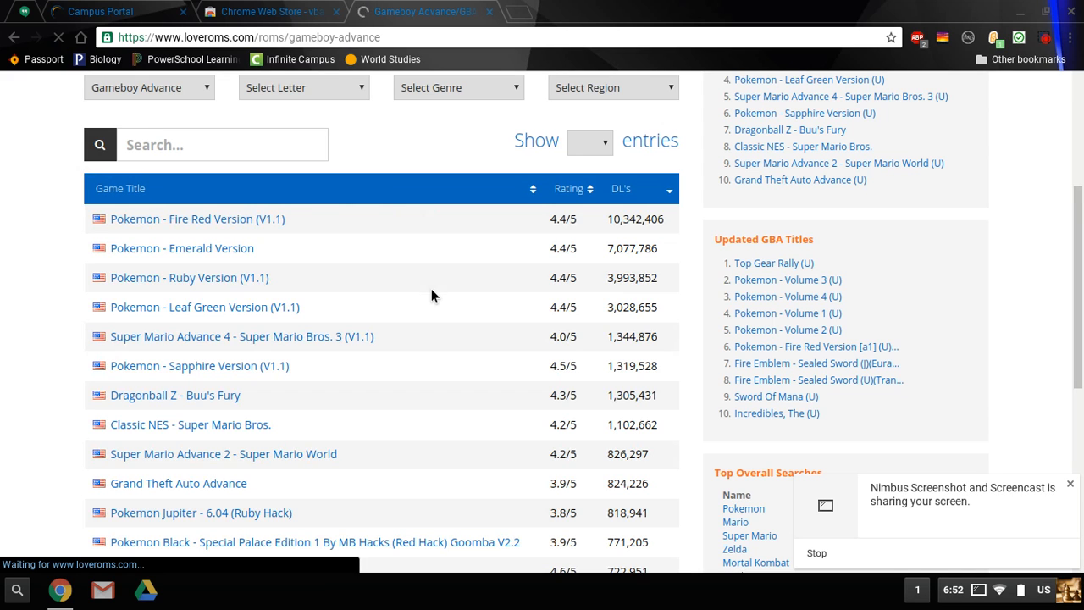
left_click(196, 219)
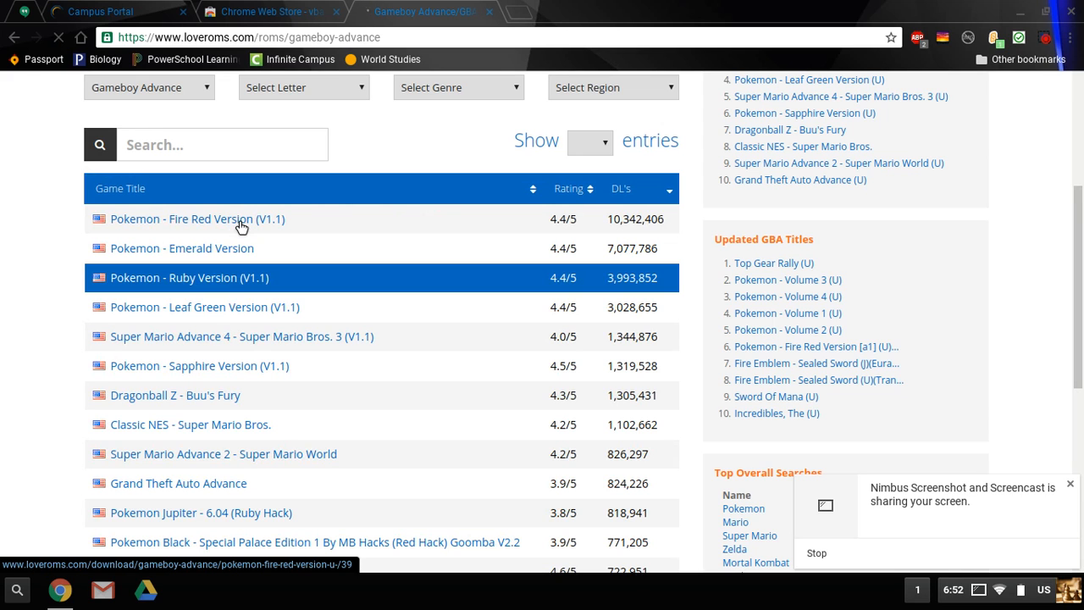
left_click(197, 218)
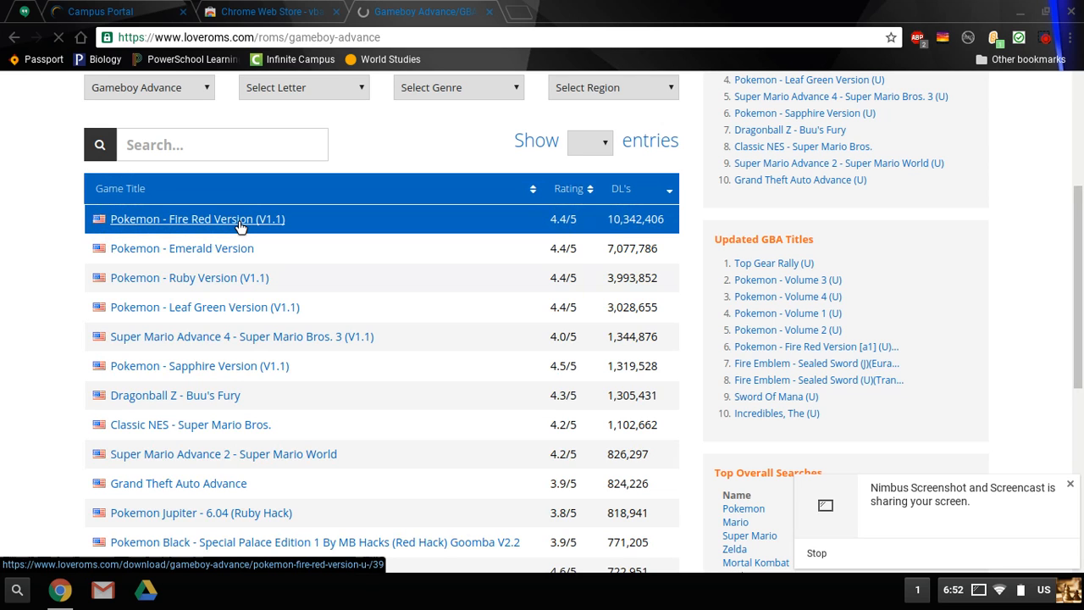
scroll("down", 3)
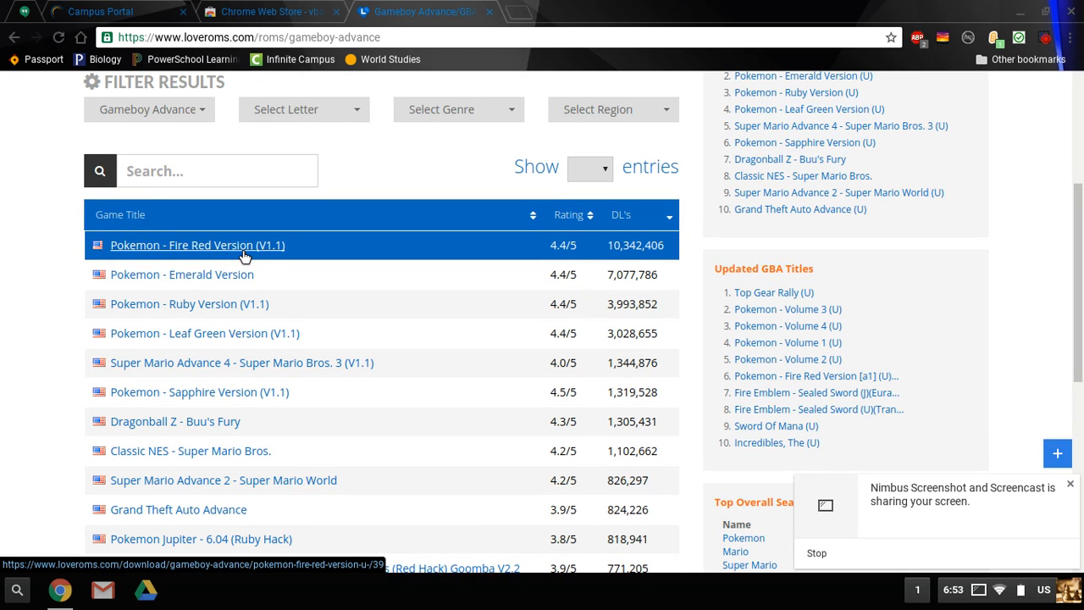
Download the Pokemon - Fire Red Version (V1.1) zip via Slow Download from its game page
left_click(197, 244)
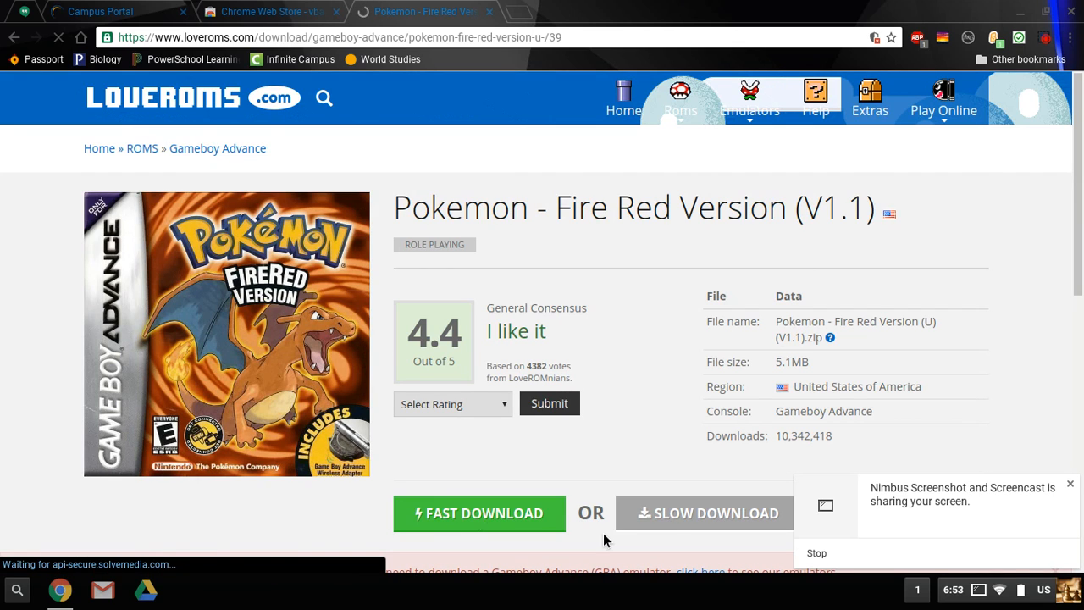
left_click(704, 511)
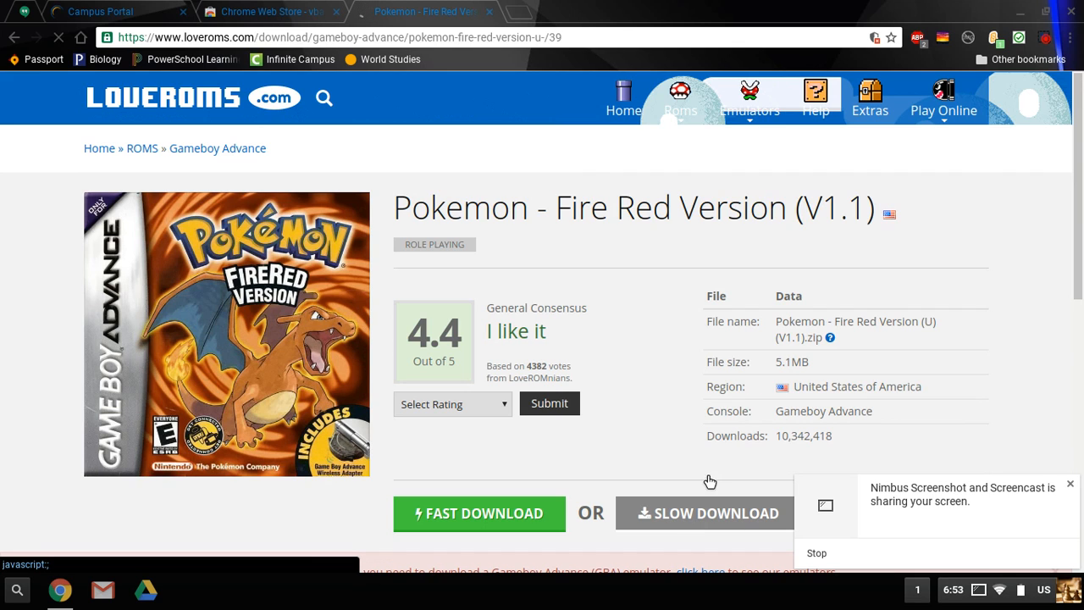
mouse_move(701, 478)
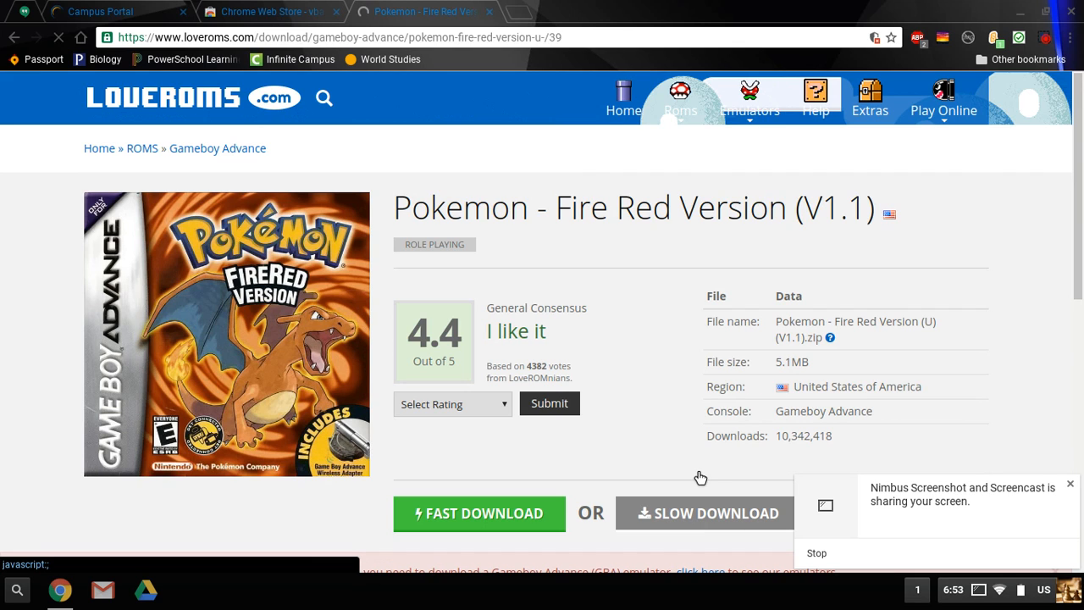
left_click(703, 512)
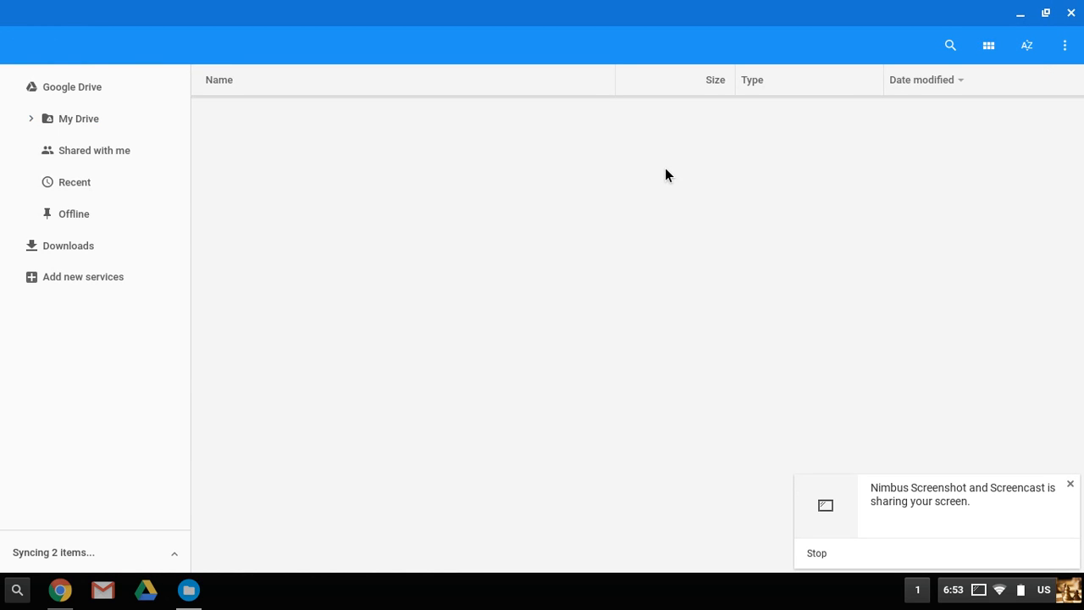
Mount the Fire Red zip from My Drive and copy the Pokemon - Fire Red (U) (V1.1).gba file
left_click(78, 118)
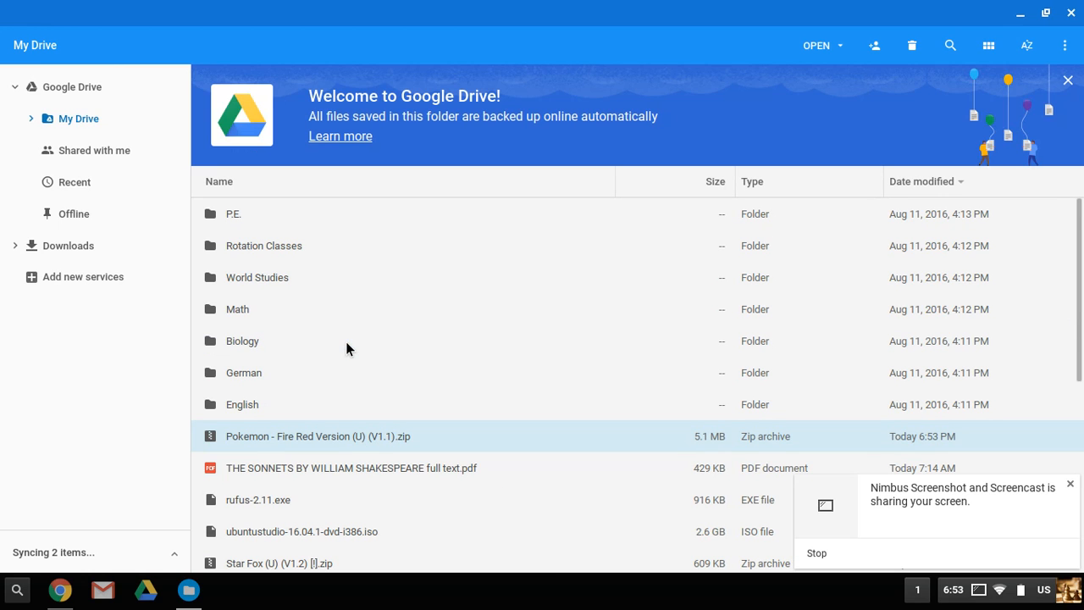
mouse_move(275, 437)
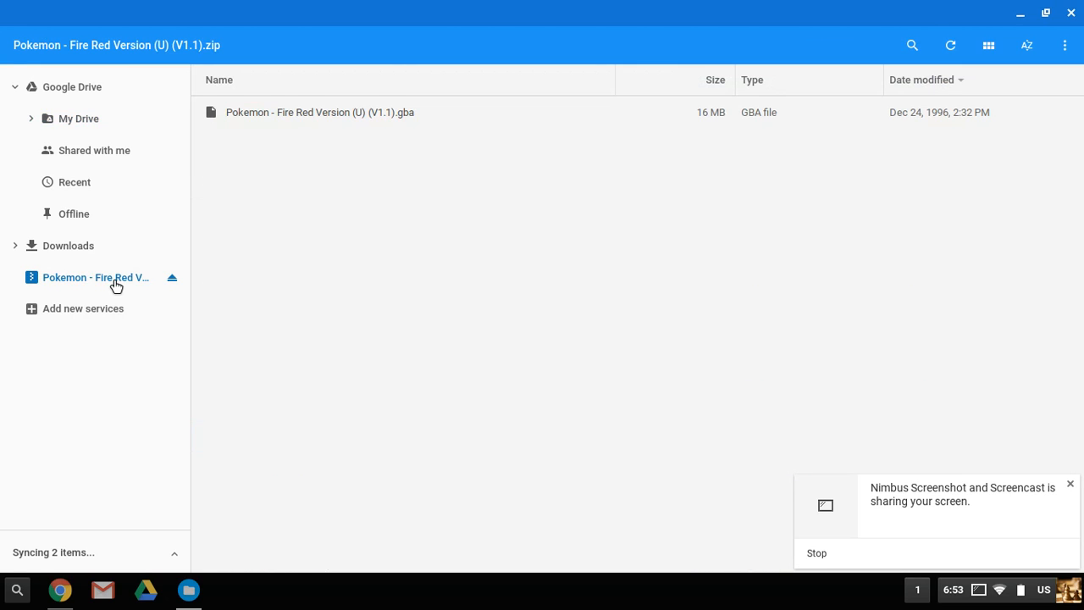
right_click(319, 111)
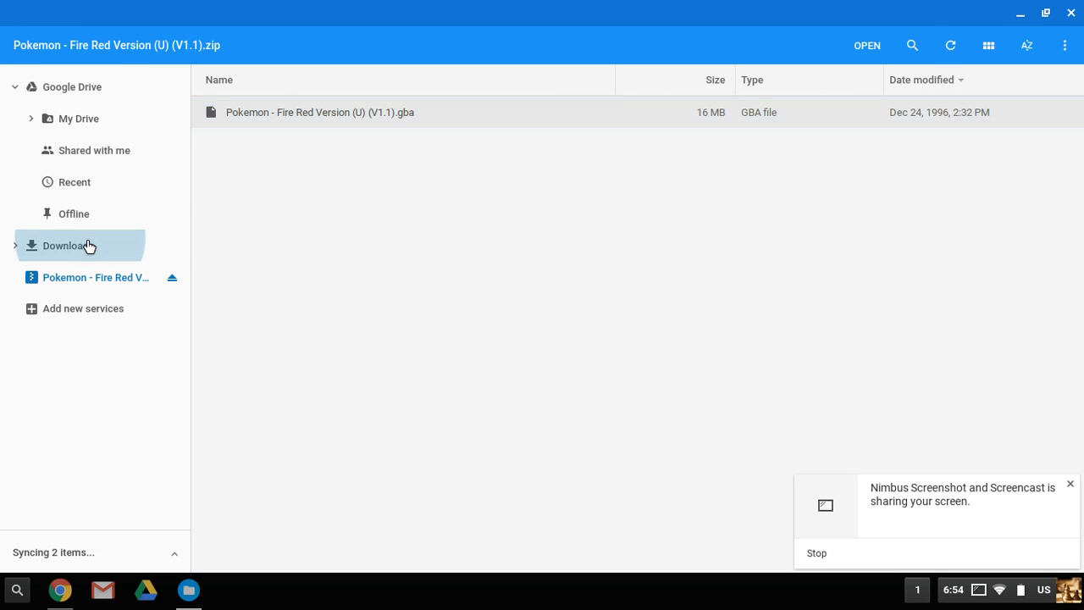
Paste the Fire Red ROM into the GBA Files folder under Downloads
left_click(68, 246)
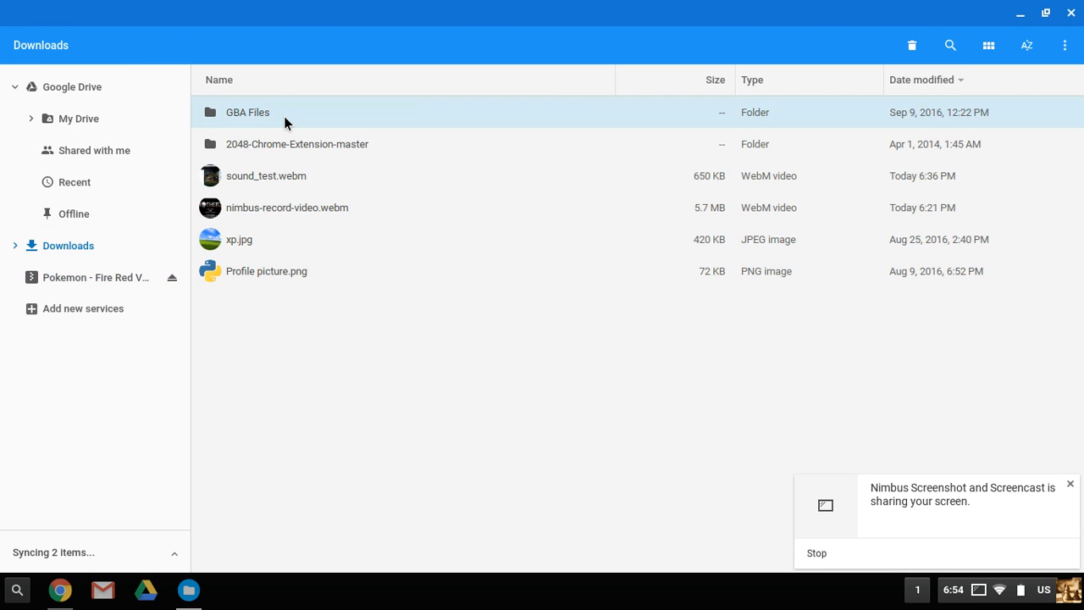
double_click(247, 111)
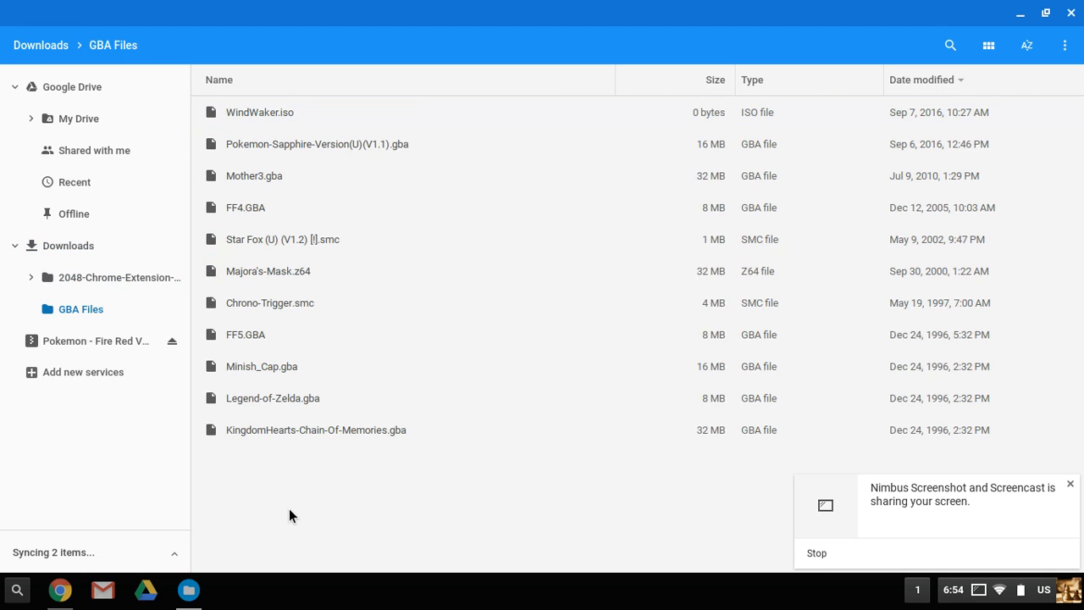
mouse_move(305, 518)
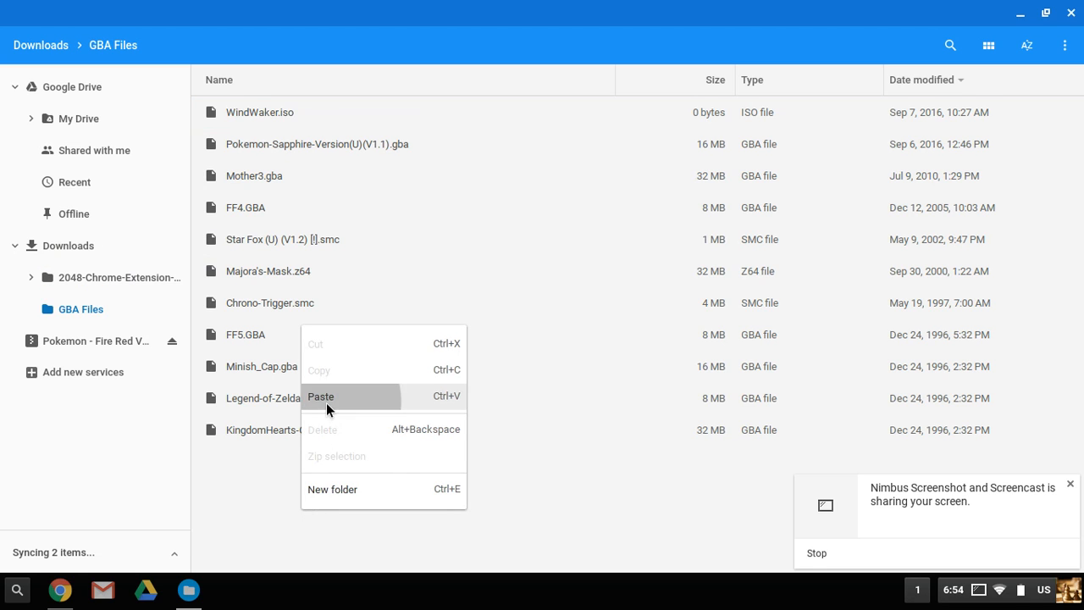
left_click(322, 396)
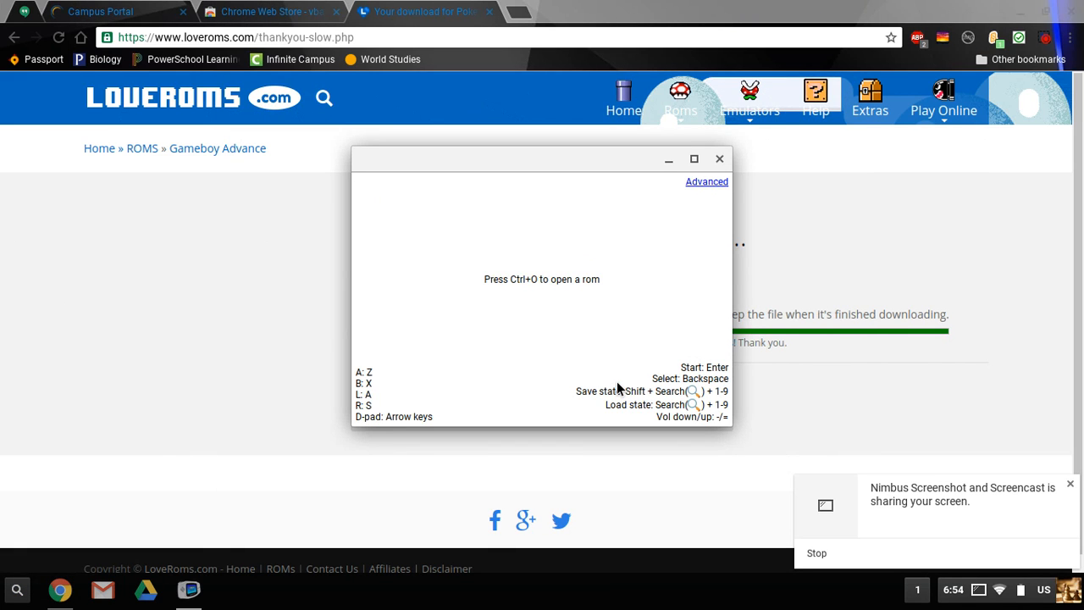
Bring up VBA-M's 'Select a file to open' dialog with Ctrl+O to choose a ROM
key("ctrl+o")
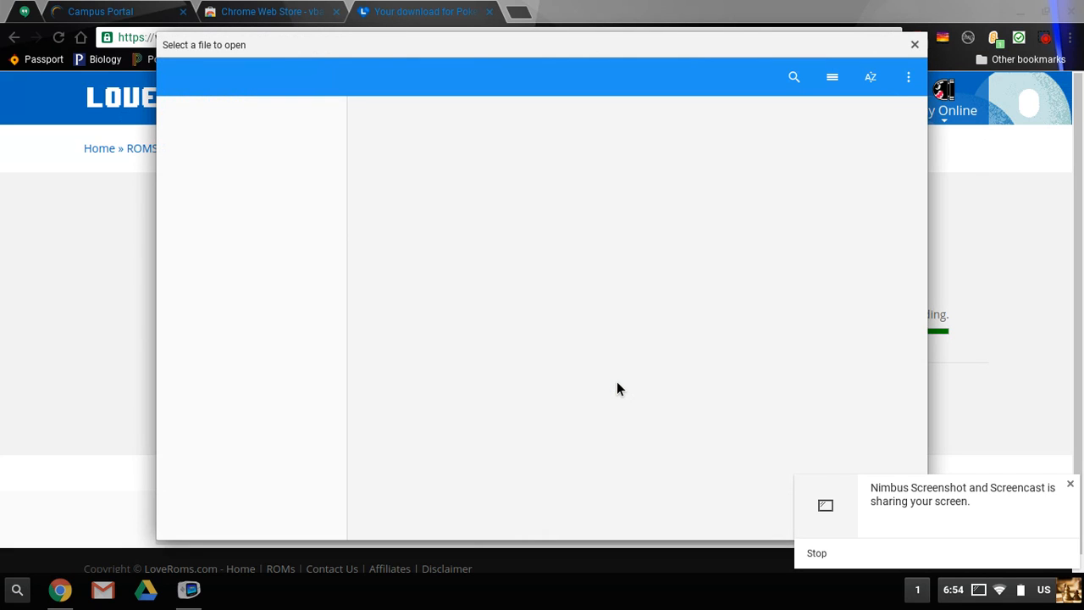
mouse_move(586, 273)
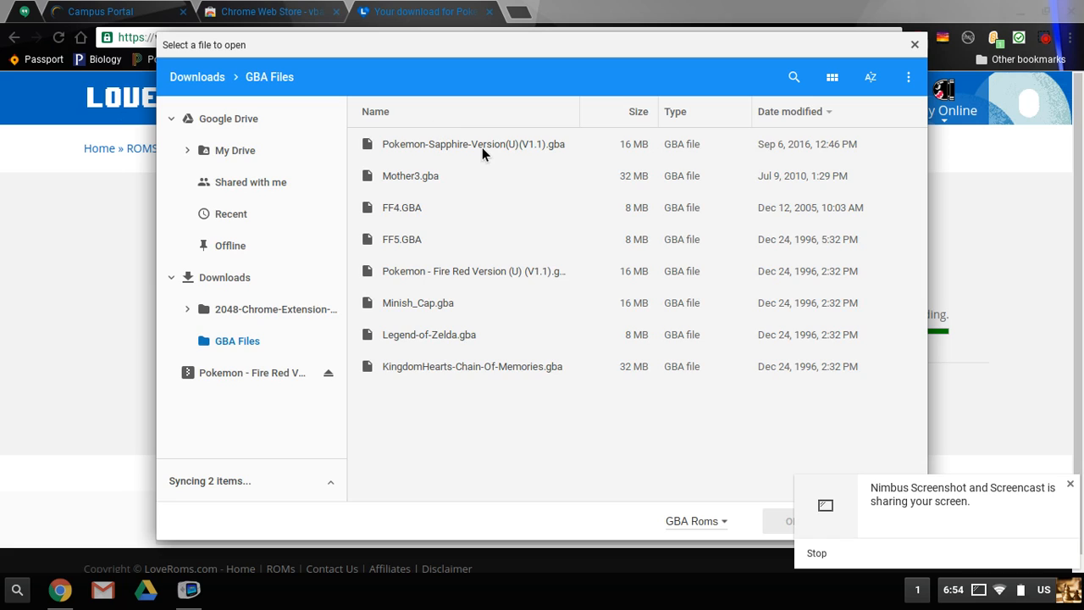
mouse_move(403, 180)
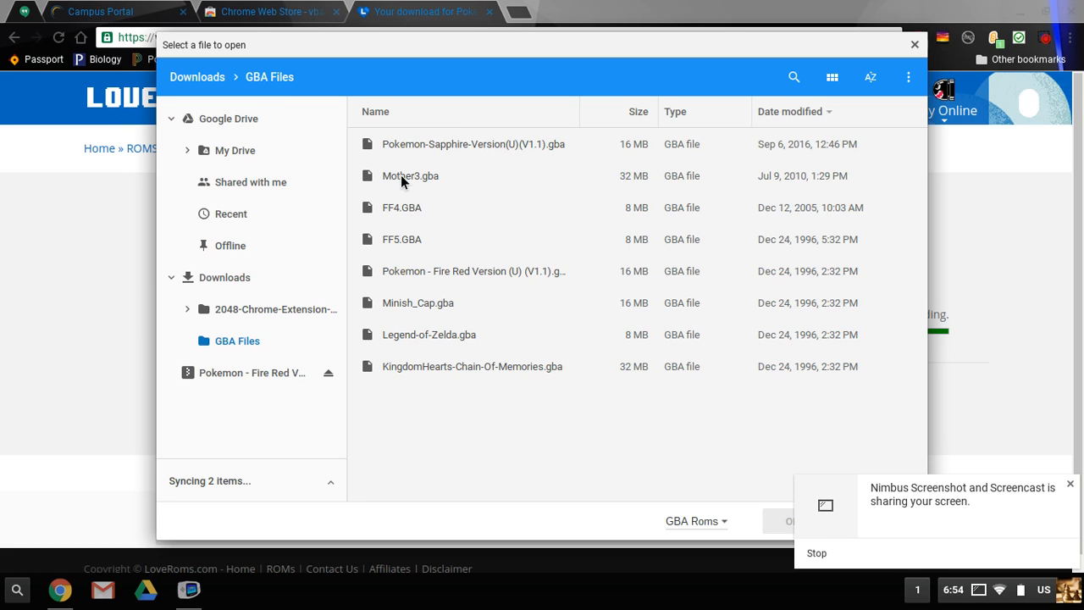
mouse_move(478, 210)
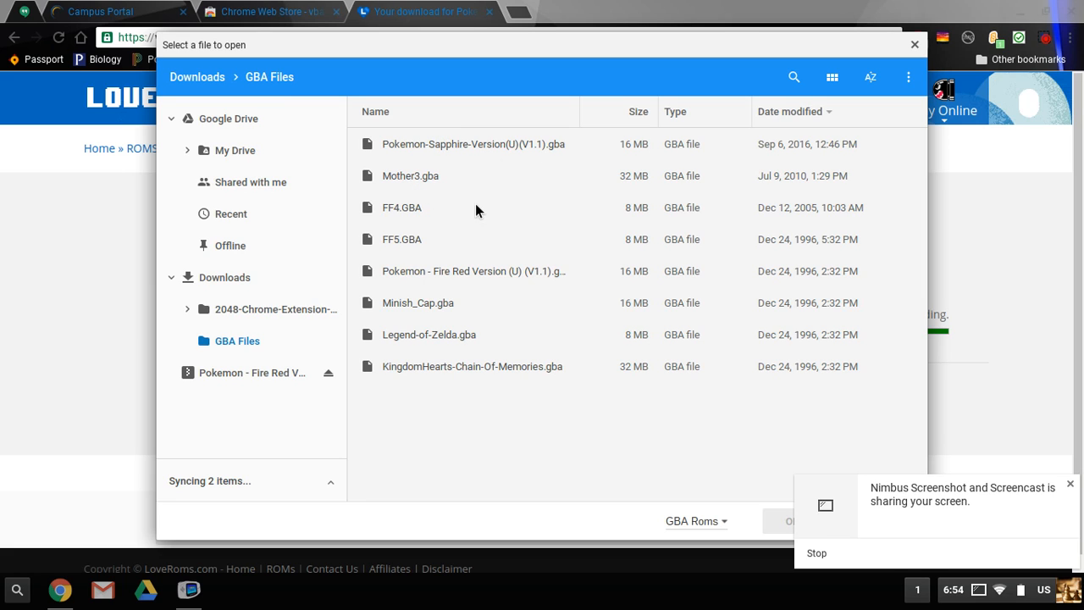